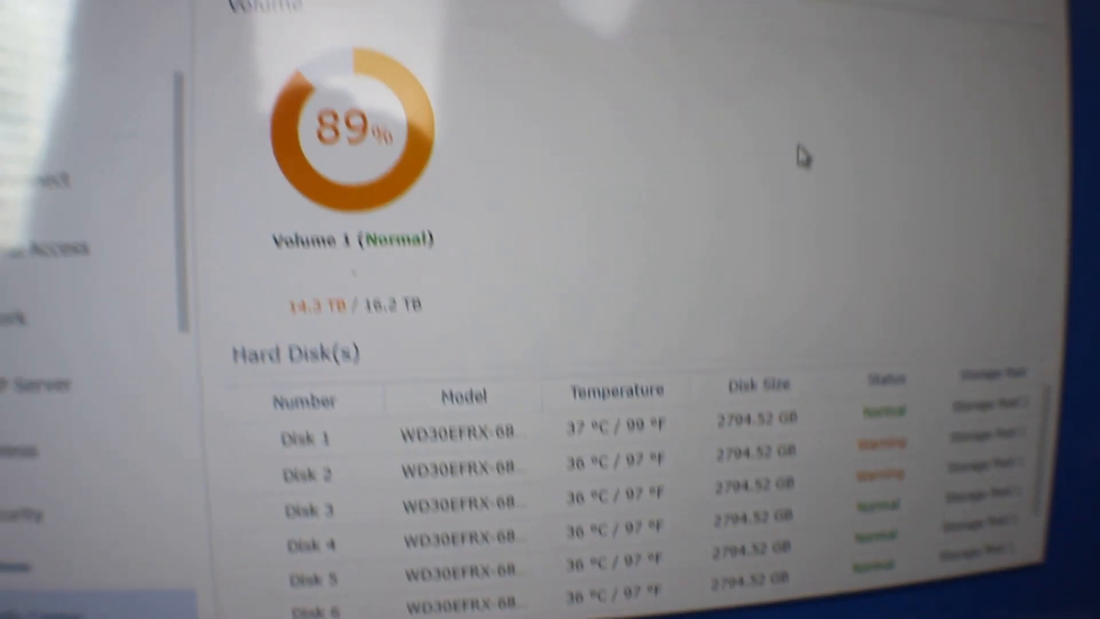
Step: Show the DSM main menu of installed applications from the taskbar
left_click(80, 14)
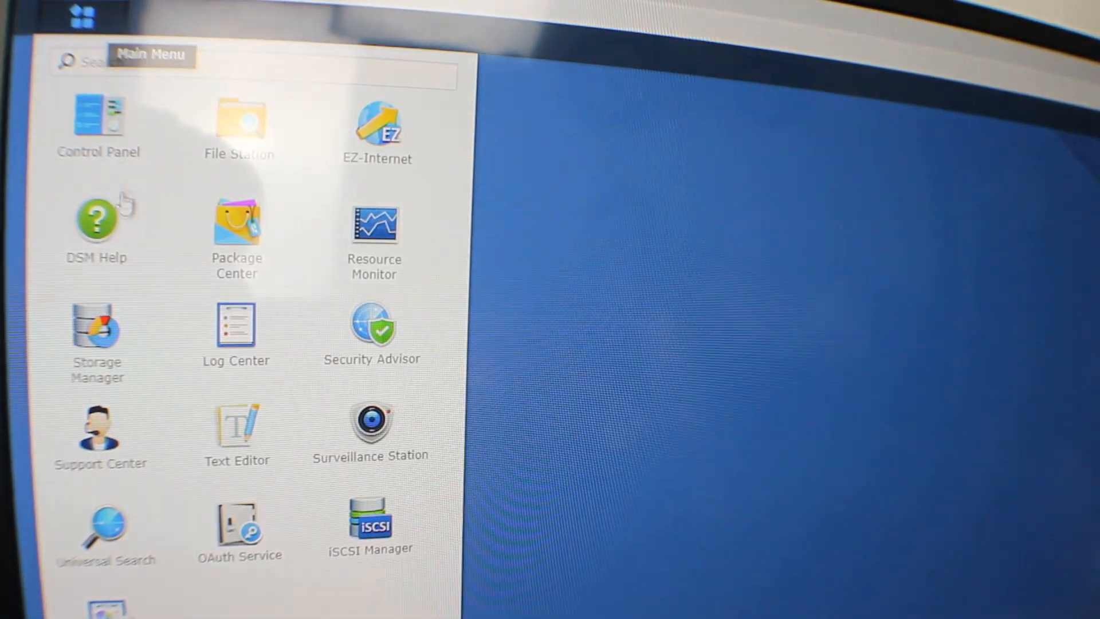
Step: In Storage Manager's HDD/SSD list, view Disk 3's health info on the S.M.A.R.T. Test page
left_click(97, 330)
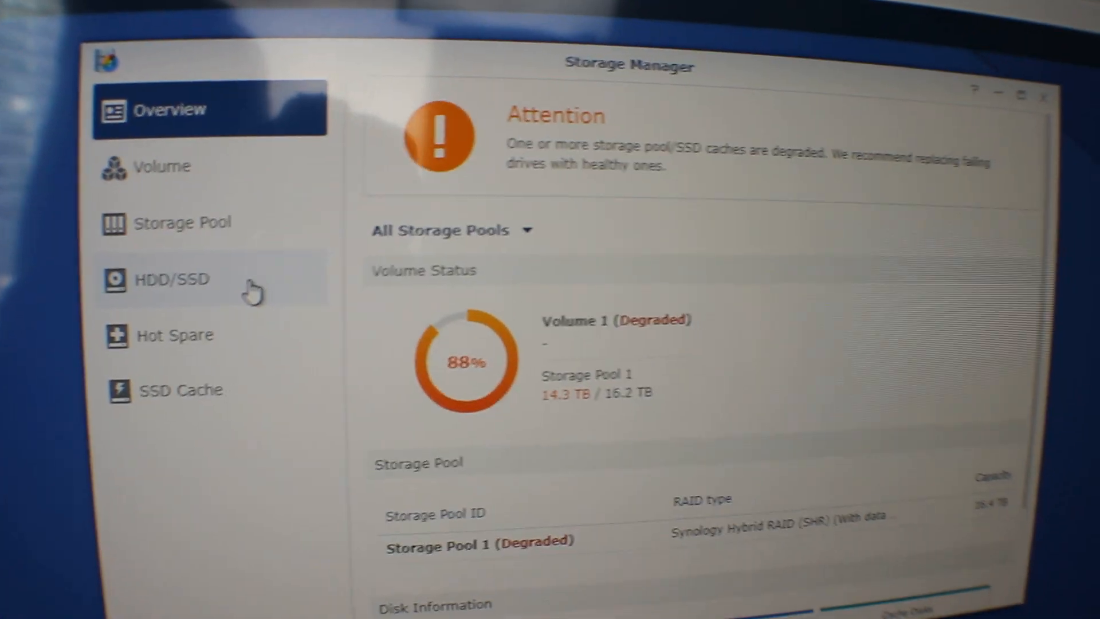
left_click(173, 280)
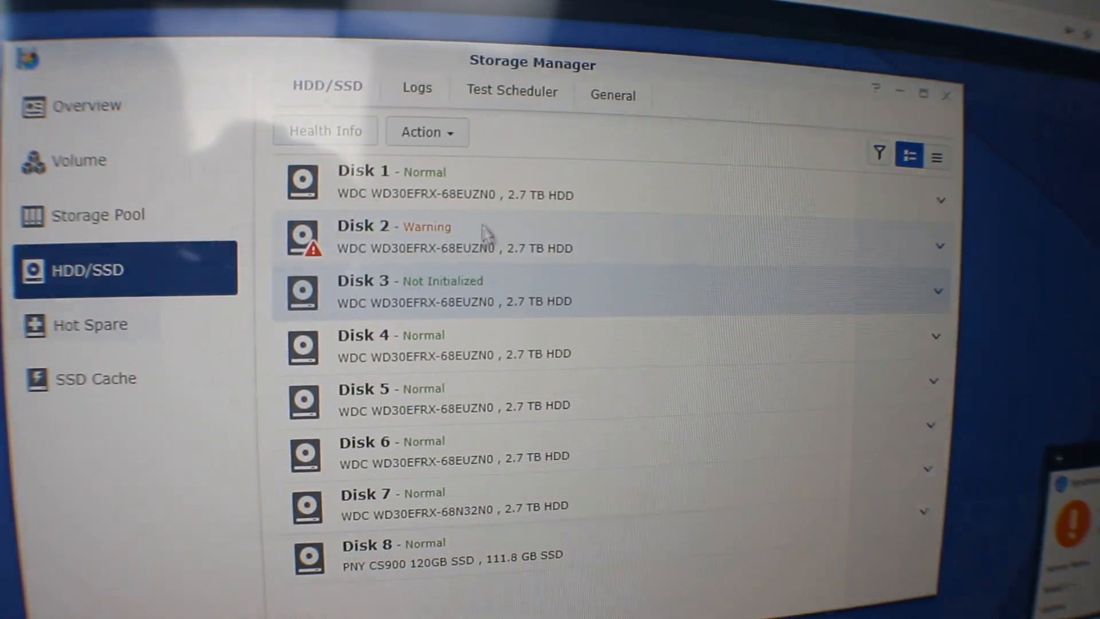
left_click(324, 130)
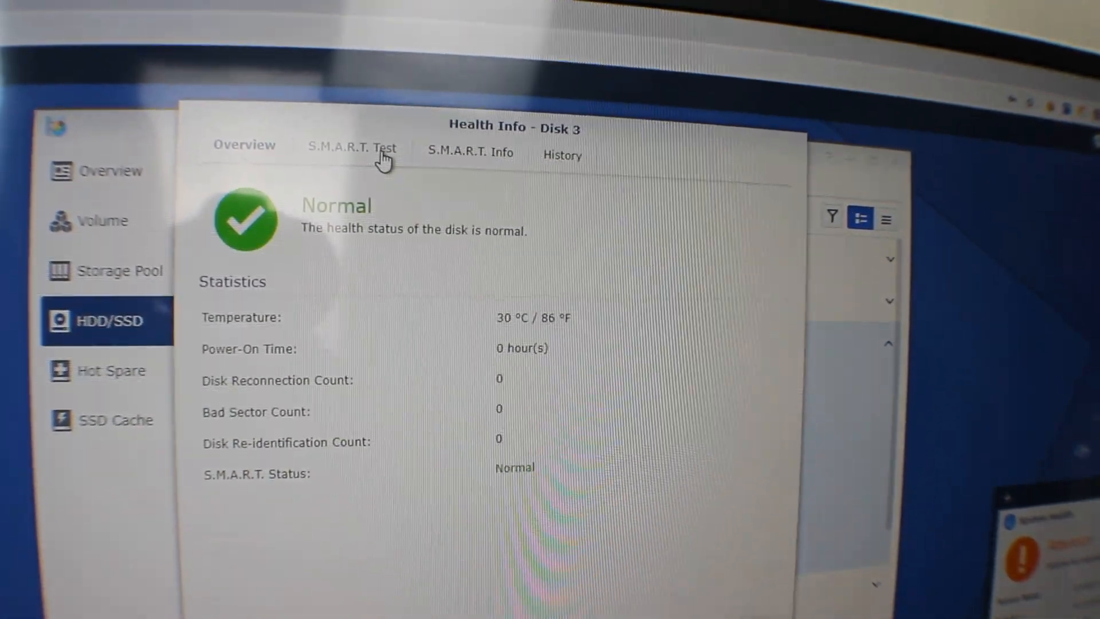
left_click(351, 149)
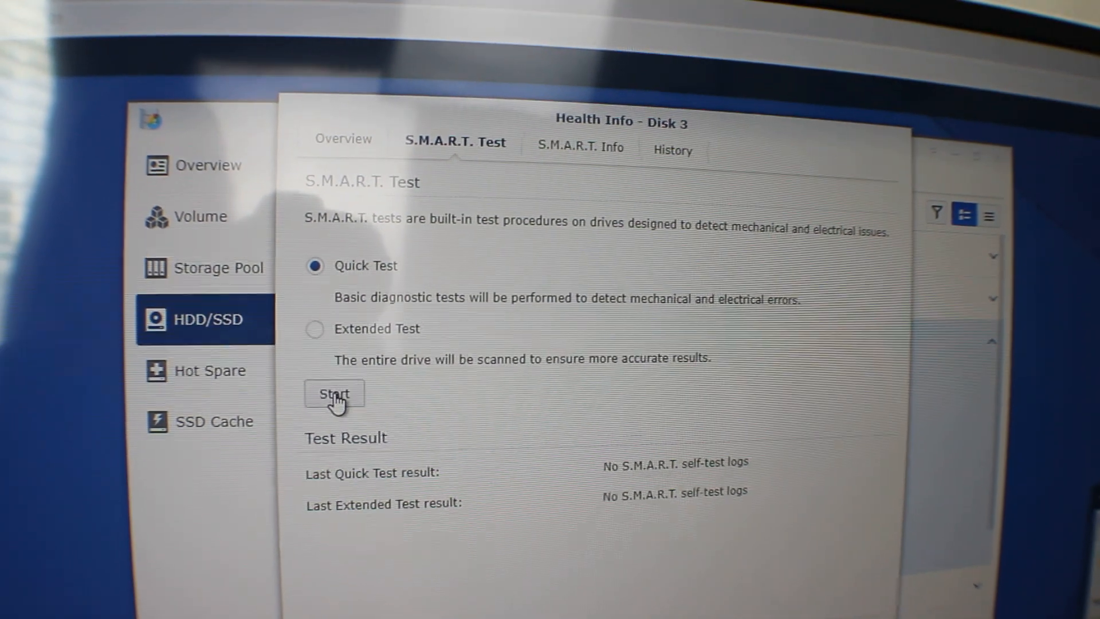
Step: Start and confirm the two-minute quick S.M.A.R.T. test on Disk 3 until it reads Normal
left_click(334, 392)
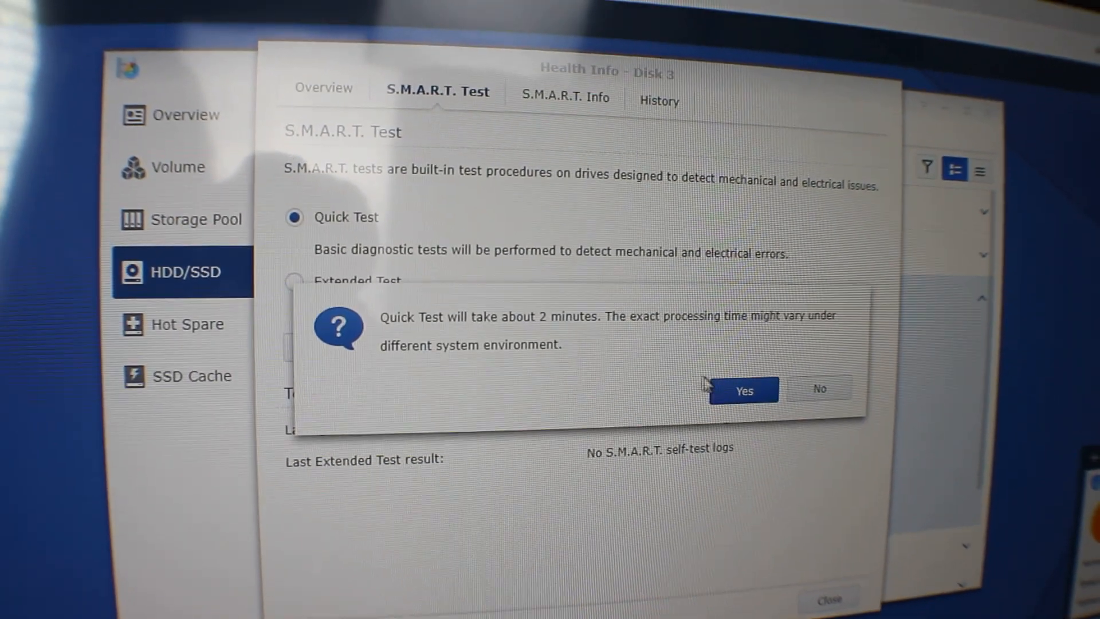
left_click(743, 390)
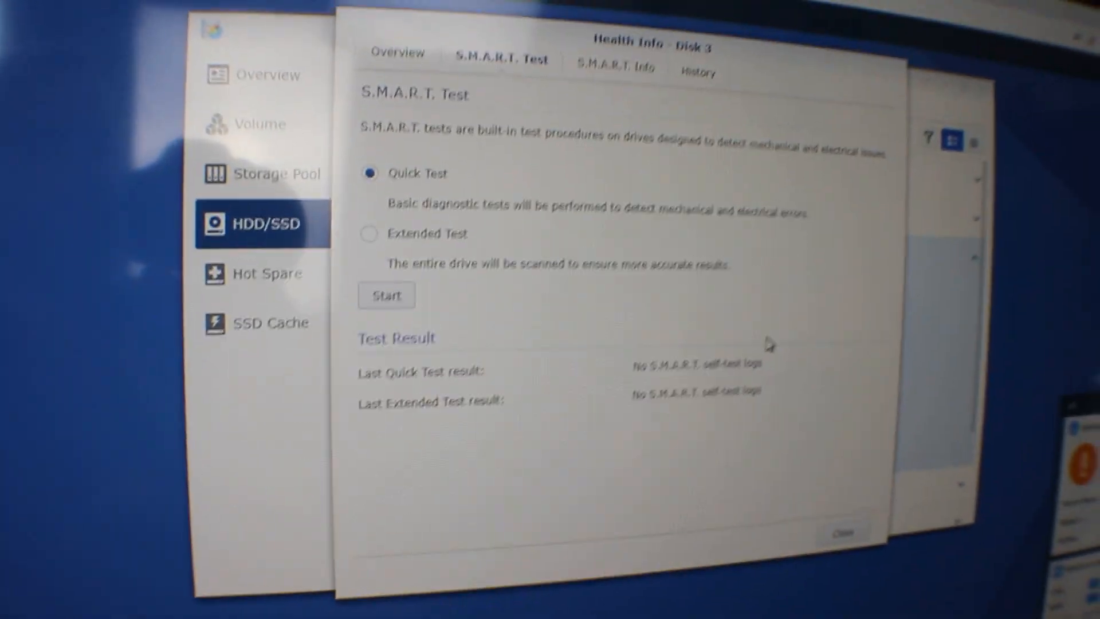
left_click(385, 295)
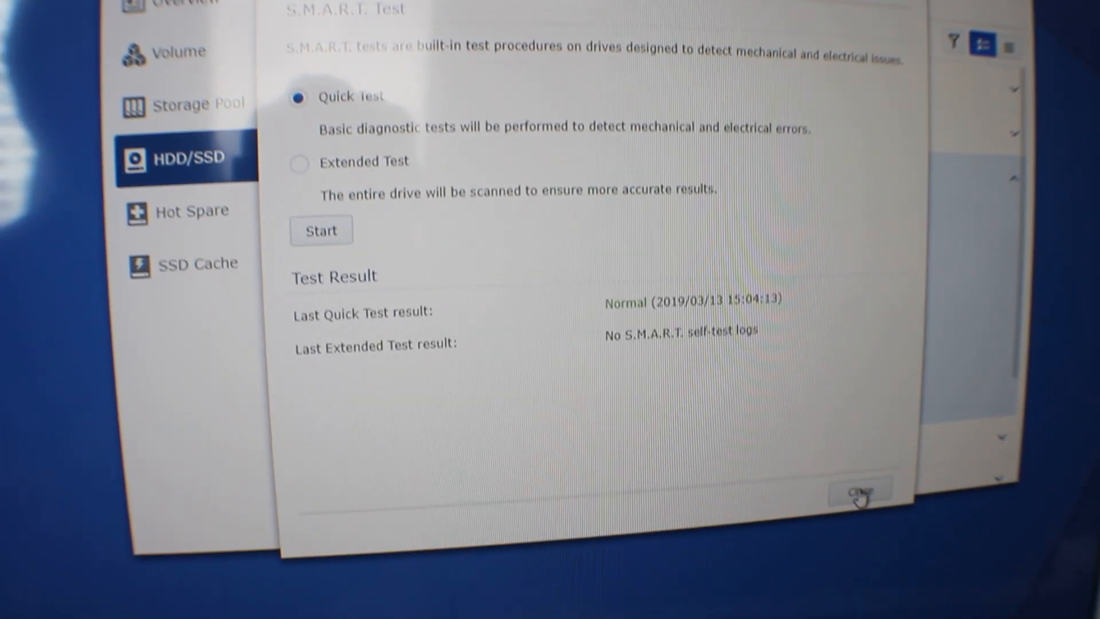
Step: Leave Health Info and begin the Repair action on degraded Storage Pool 1
left_click(859, 489)
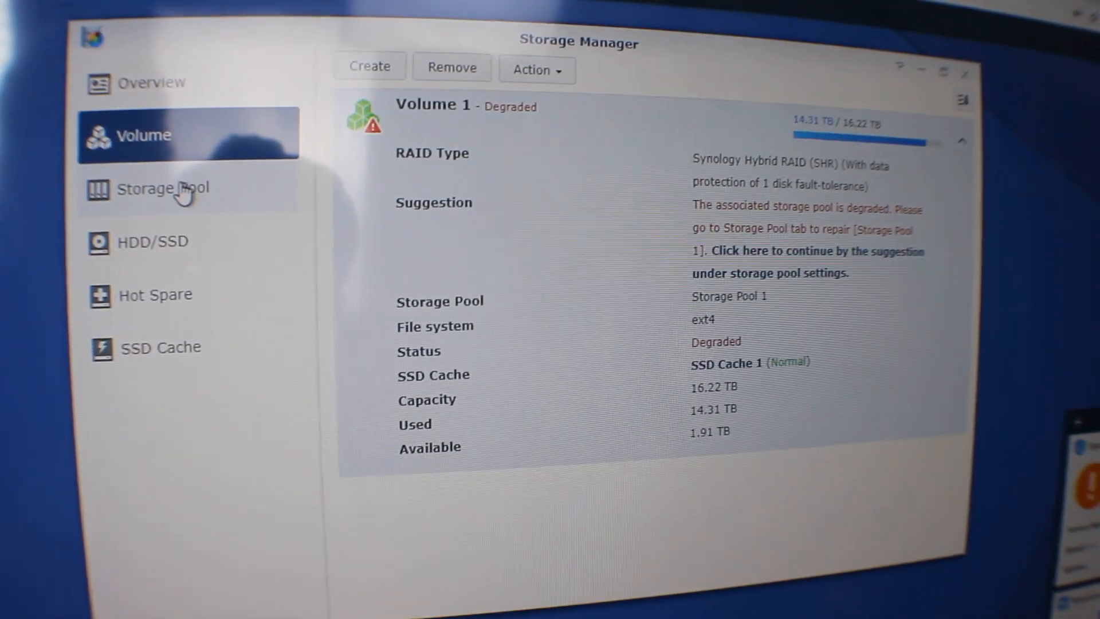
left_click(164, 188)
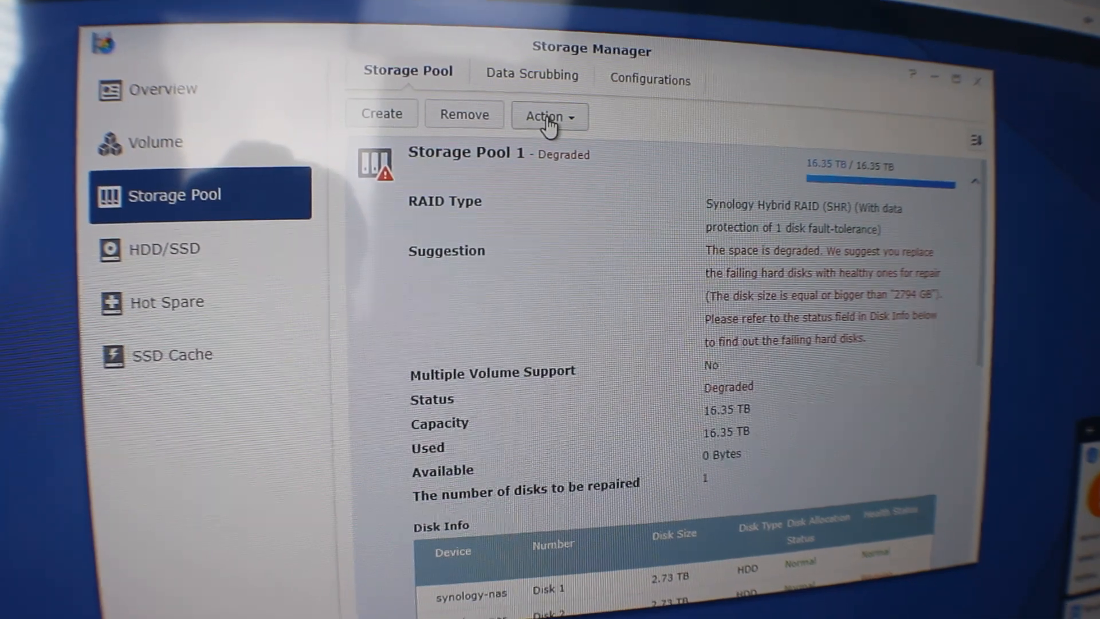
left_click(551, 116)
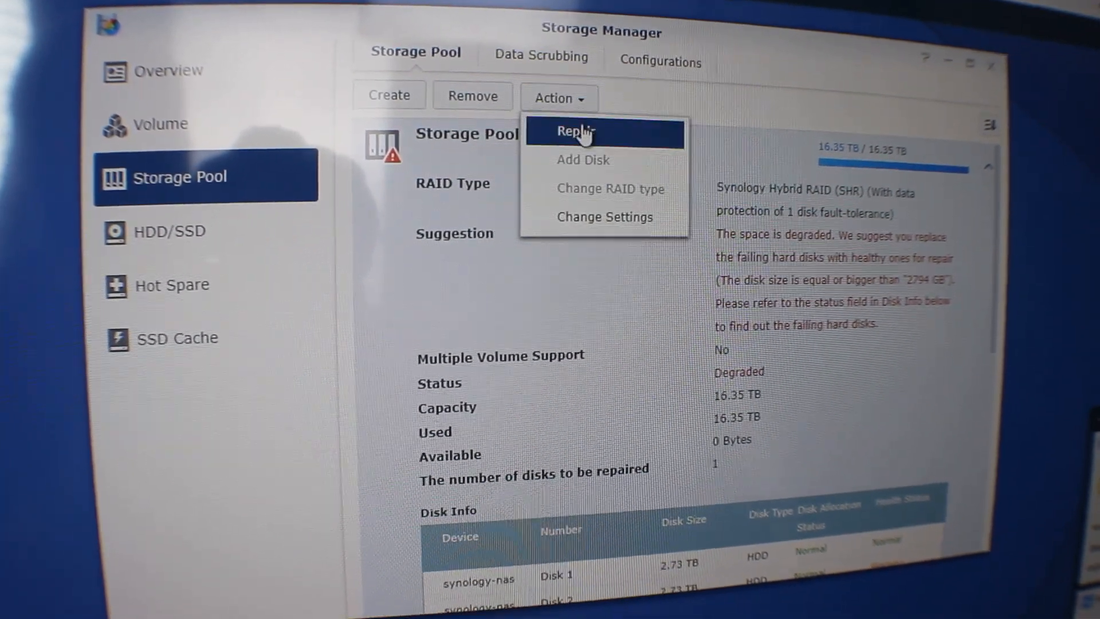
left_click(574, 131)
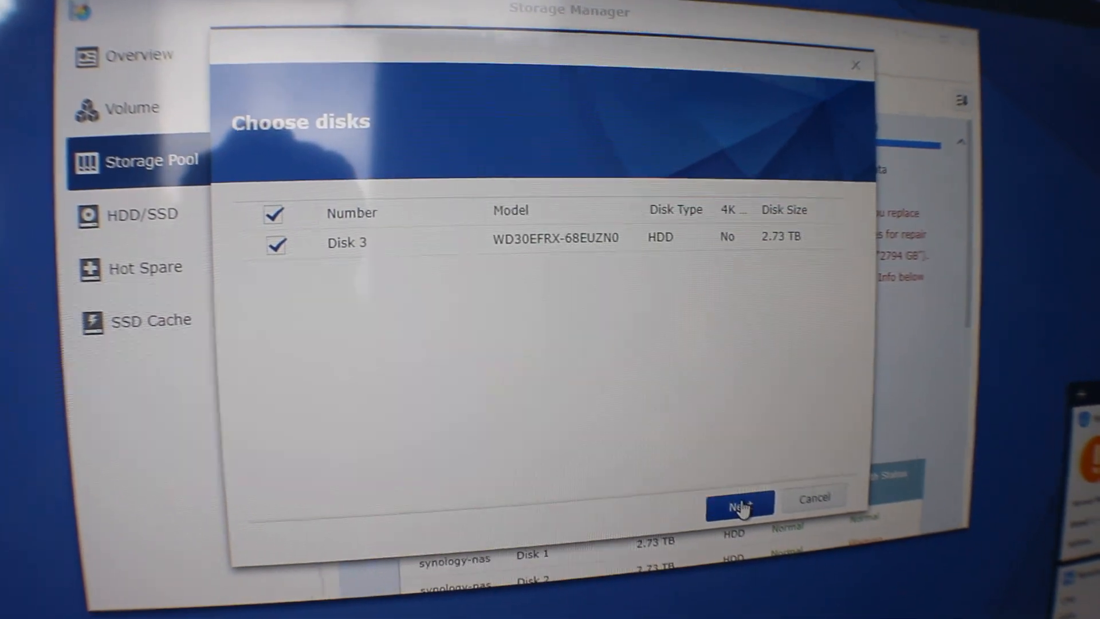
Step: Keep Disk 3 as the replacement, accept erasing its data, and apply the repair
left_click(737, 505)
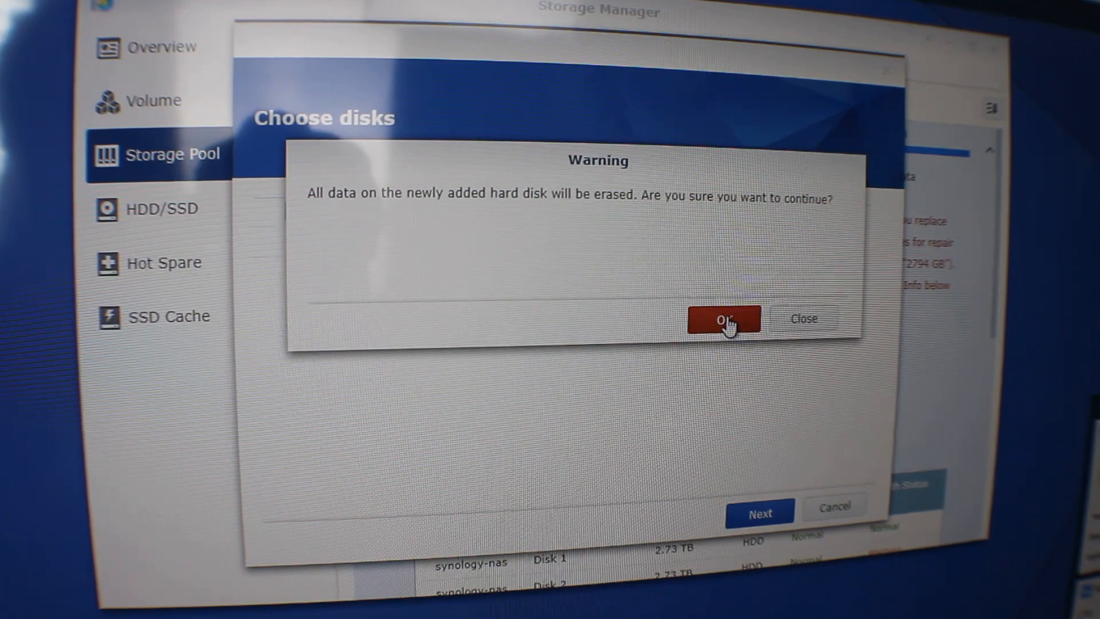
left_click(725, 320)
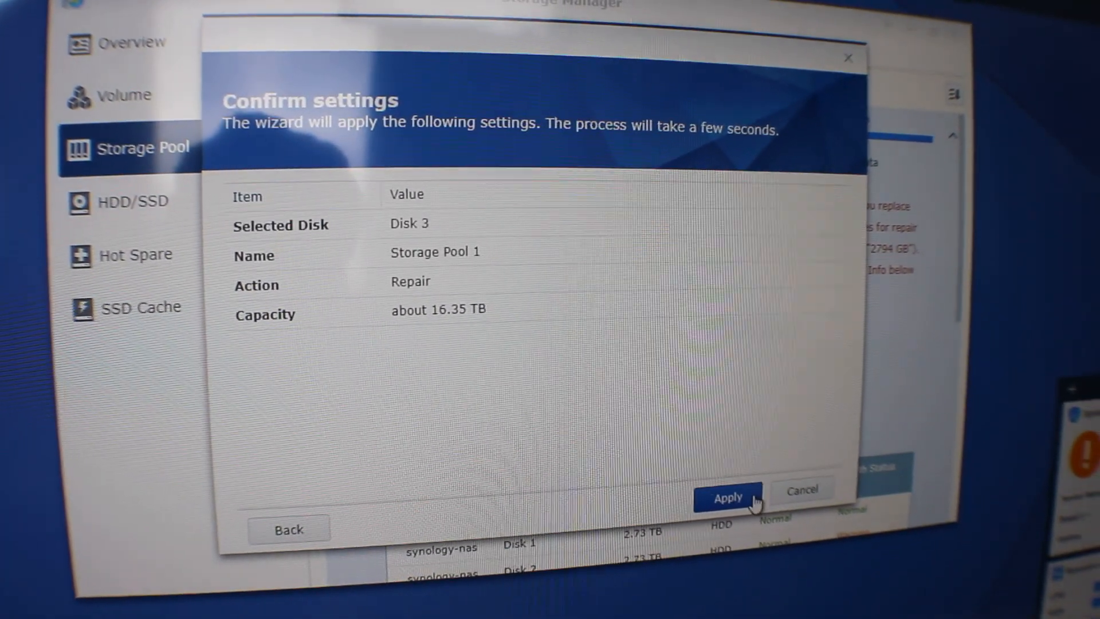
left_click(728, 496)
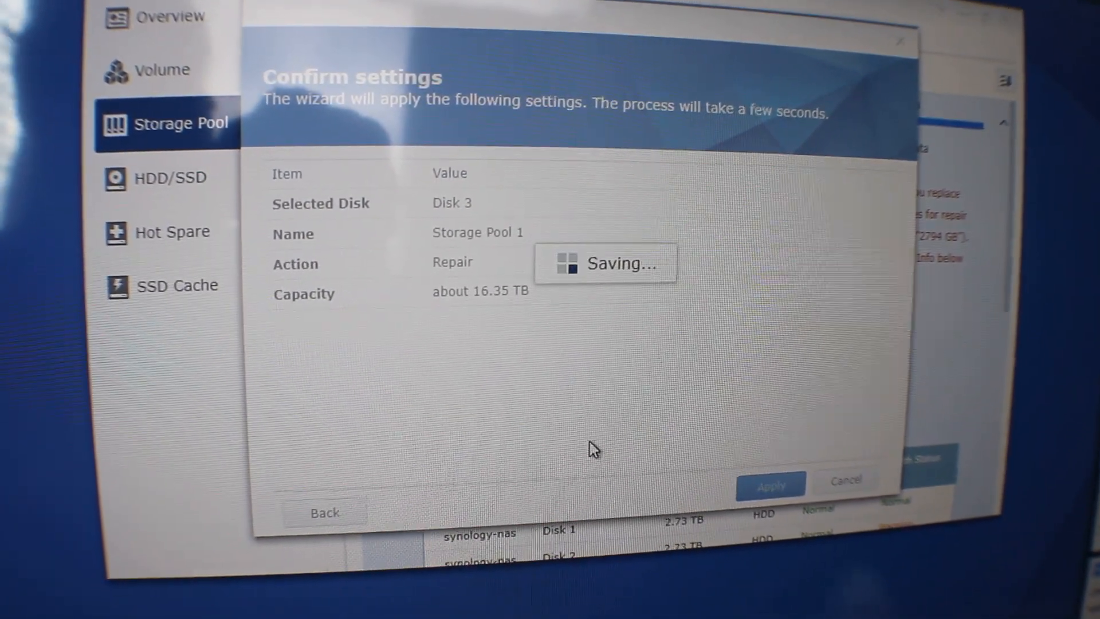
left_click(770, 484)
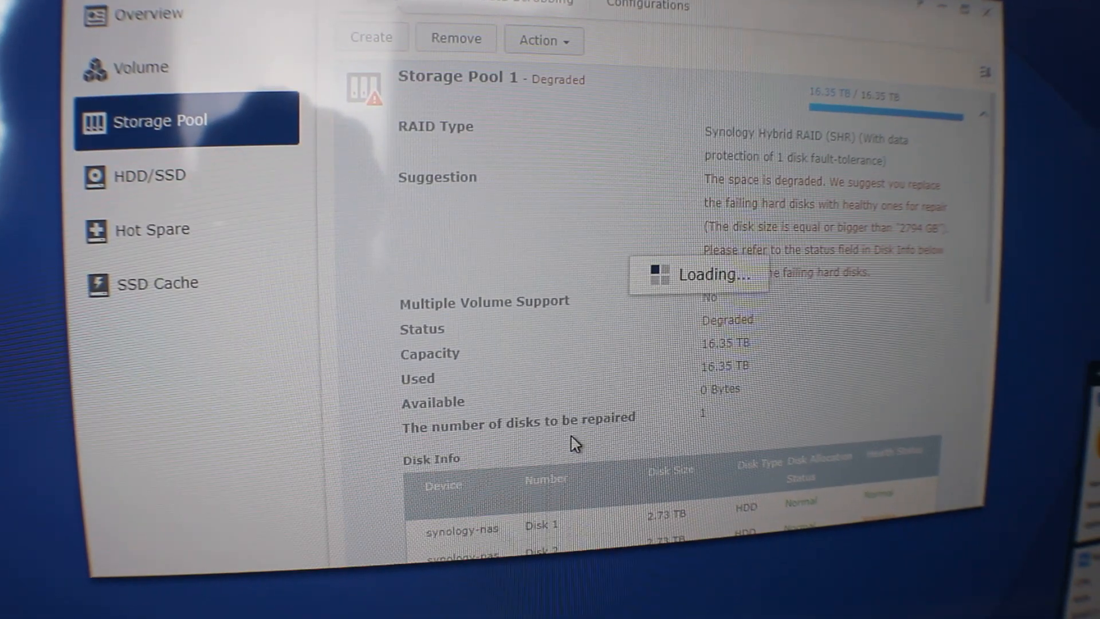